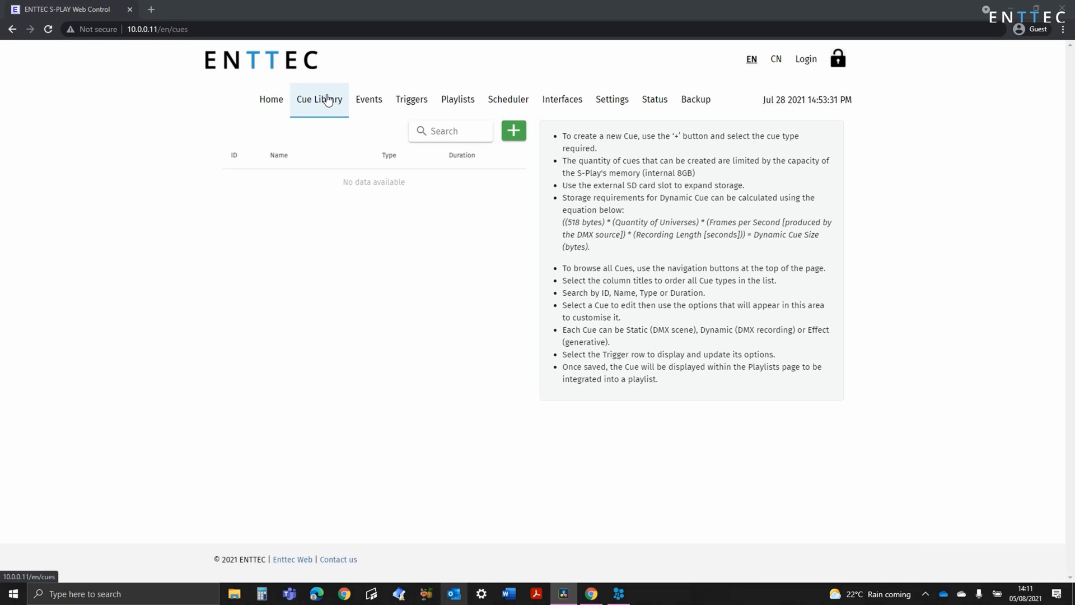
Add a new cue of type Static Scene and bring up its scene editor.
click(513, 130)
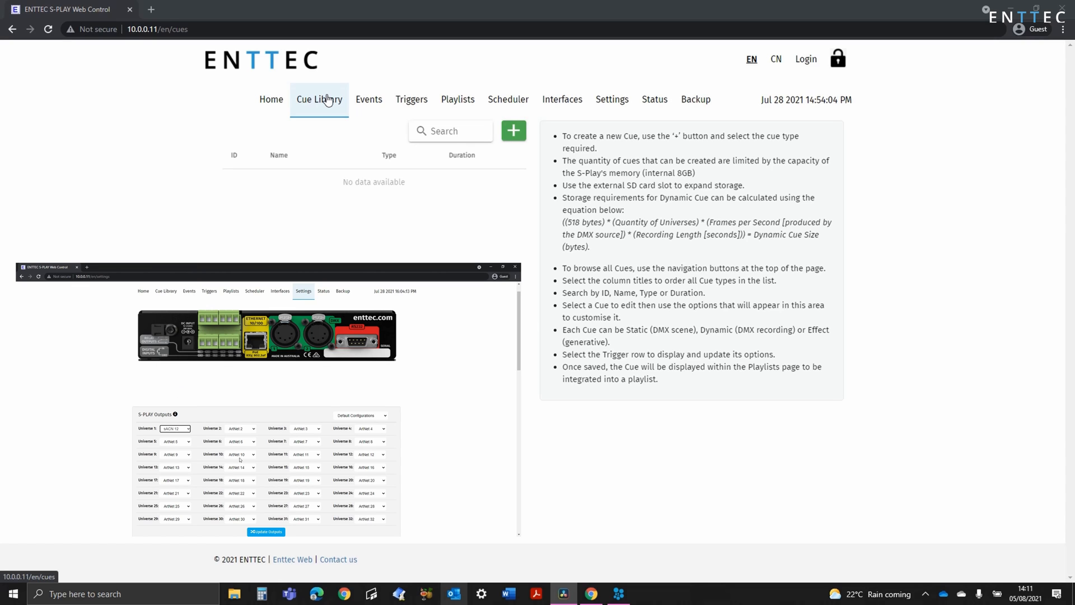
mouse_move(265, 531)
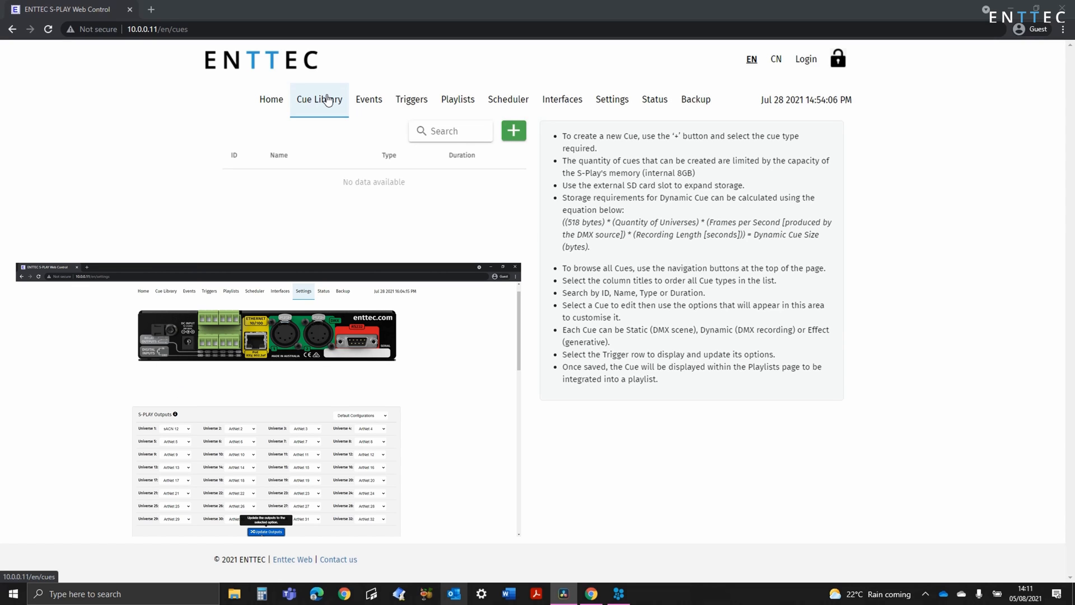
click(513, 130)
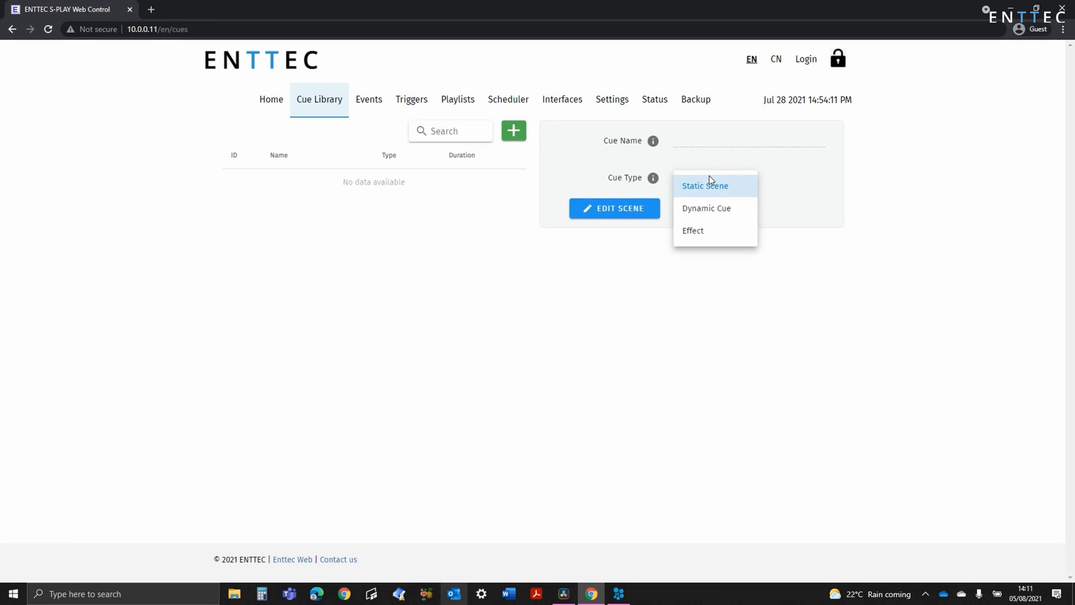
click(705, 184)
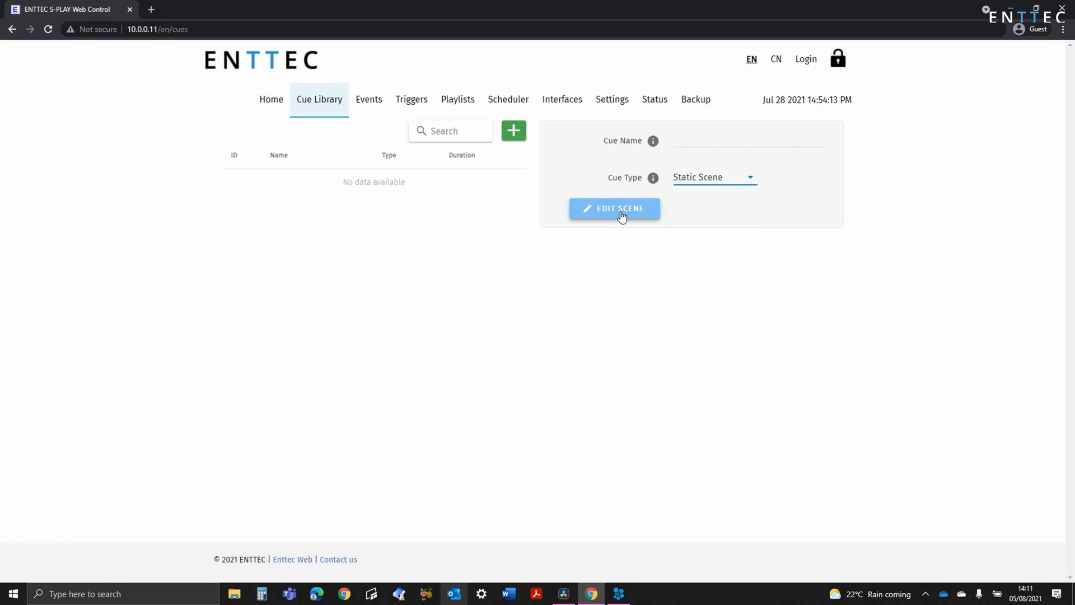
click(614, 208)
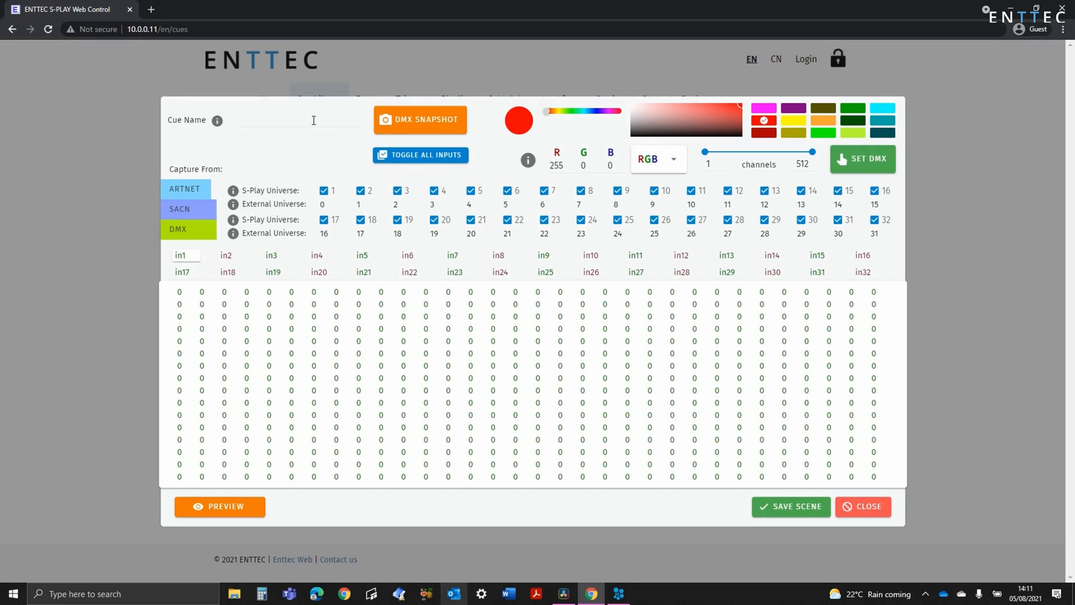
Name the new cue 'Static Scene' in the Cue Name field.
click(298, 120)
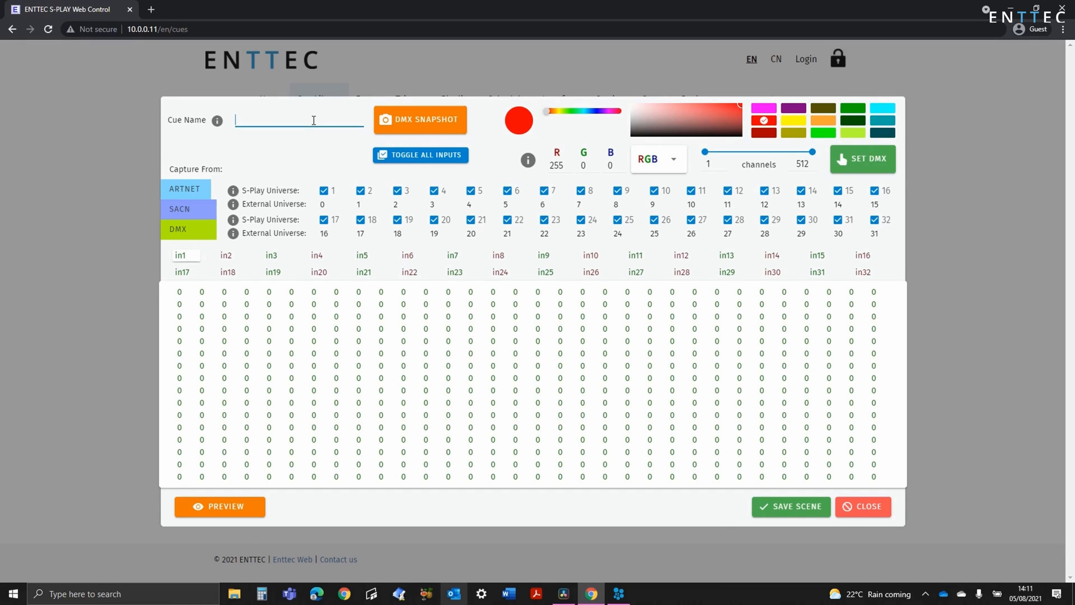
text(Static)
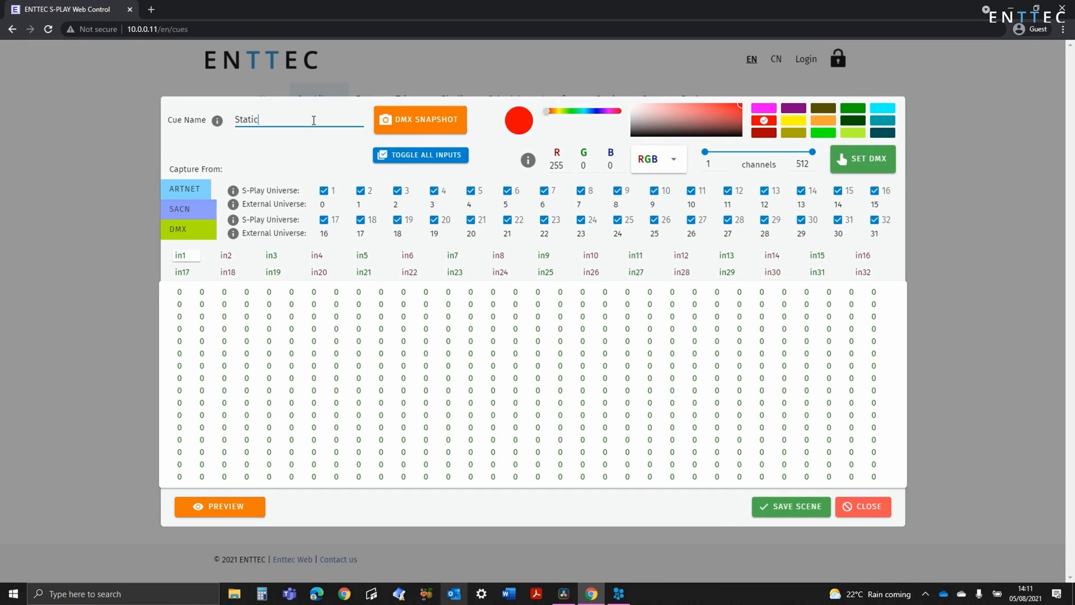
text(Scene)
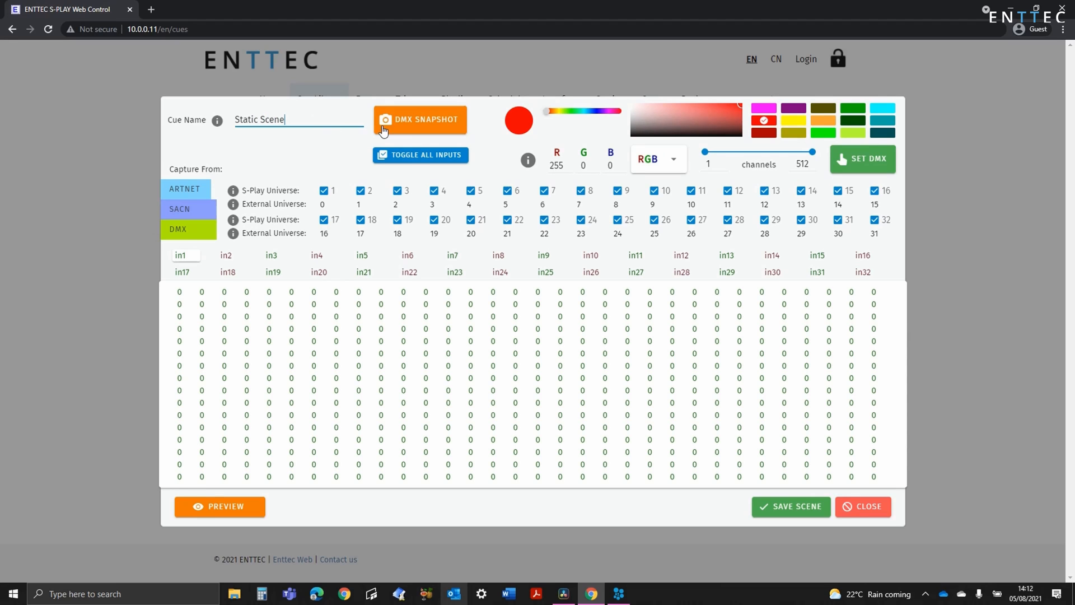
mouse_move(430, 125)
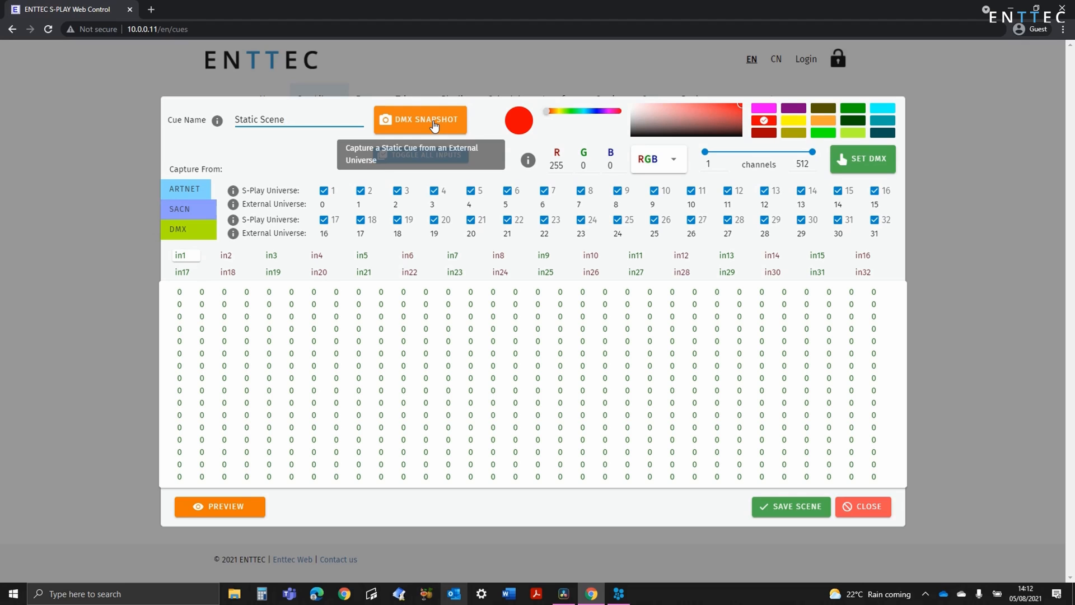
mouse_move(209, 214)
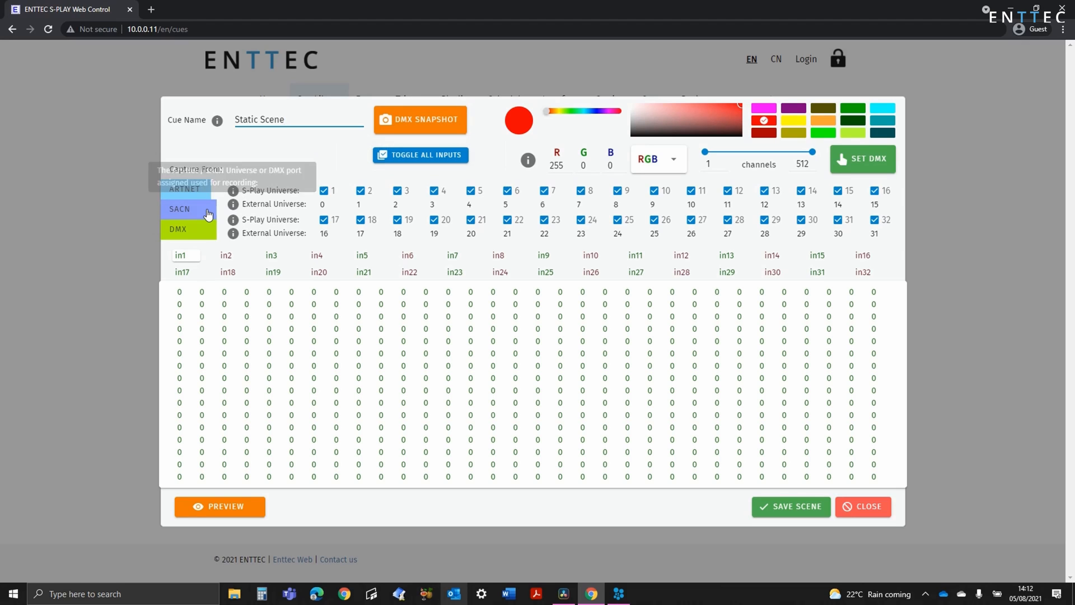
Review the Art-Net capture universes, toggle universes 2–4, then untick all 32 input universes.
click(180, 228)
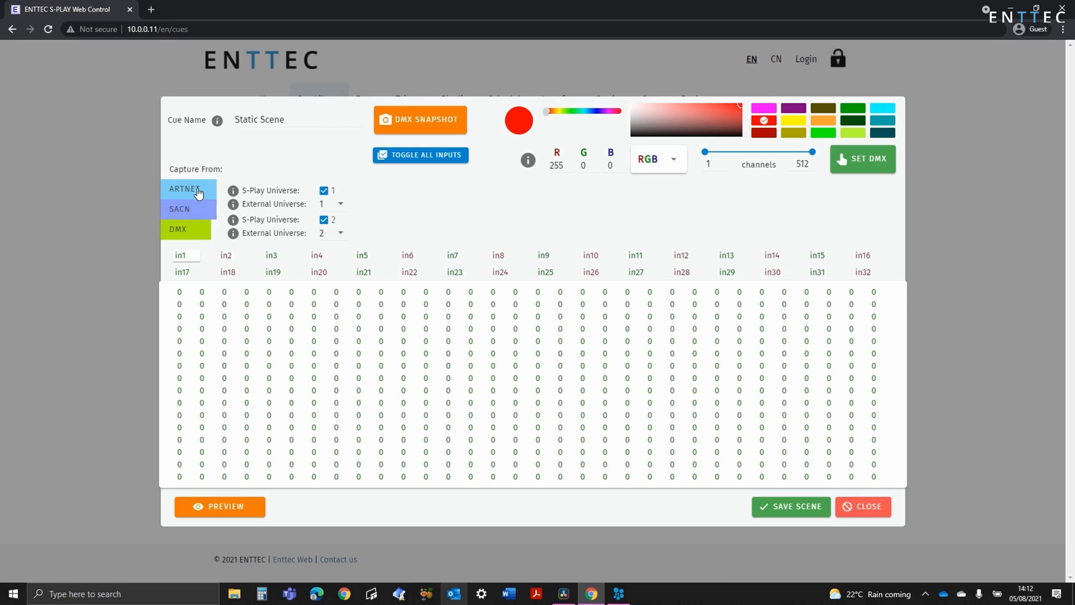
click(186, 190)
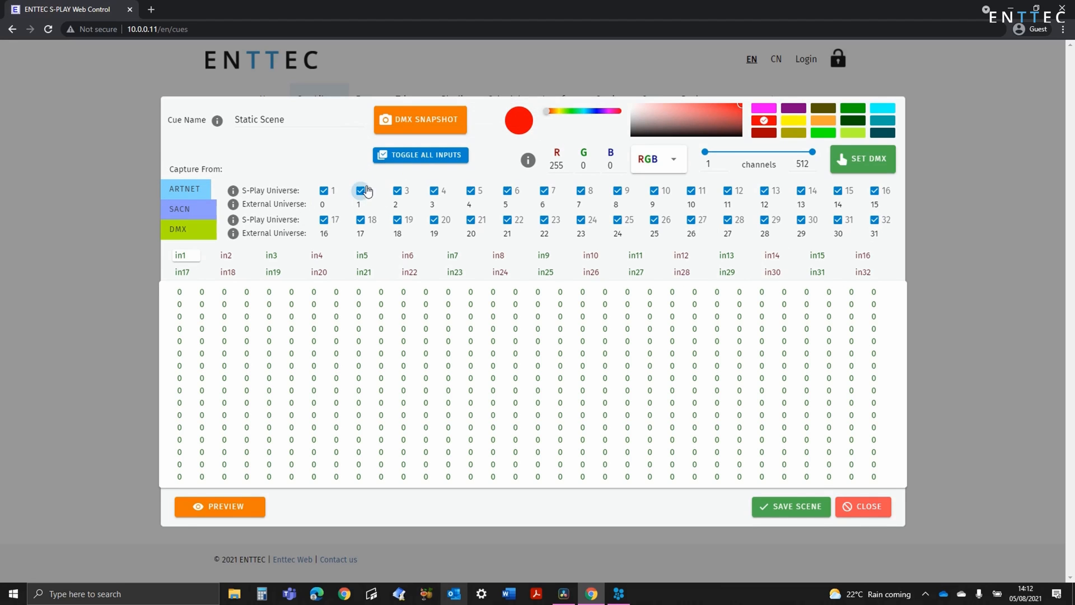
click(359, 190)
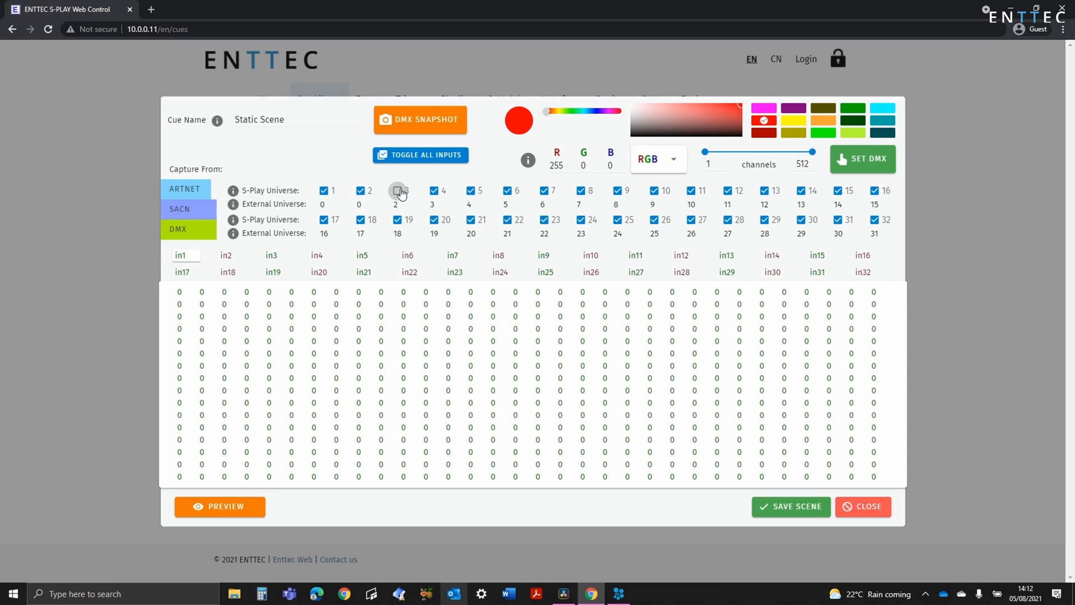
click(419, 154)
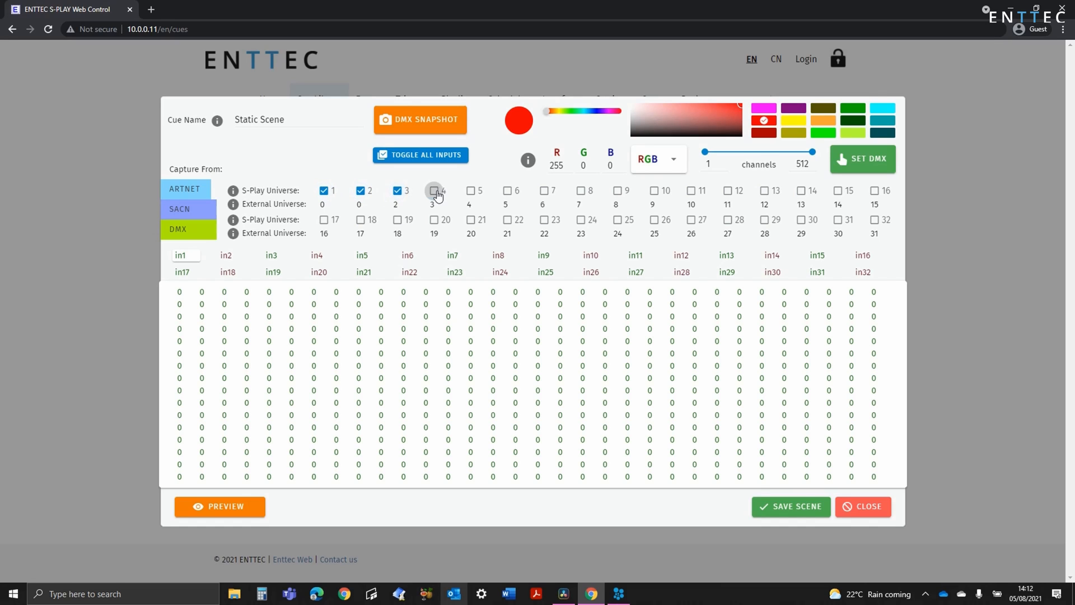
click(433, 190)
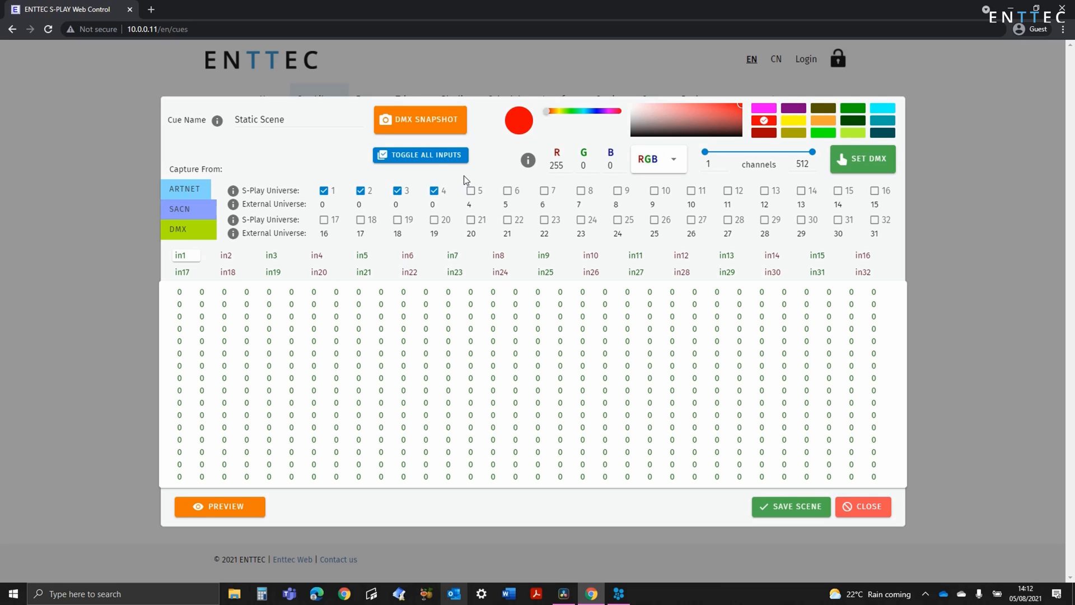
click(420, 155)
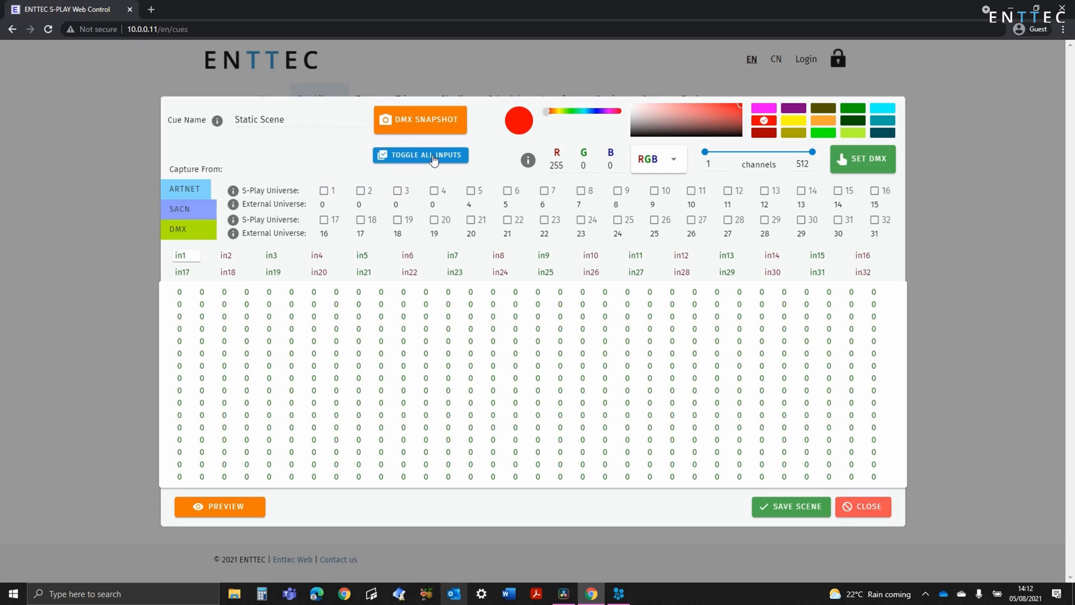
Enable the capture universes and take a DMX snapshot of the live values into the cue.
click(420, 155)
text(1)
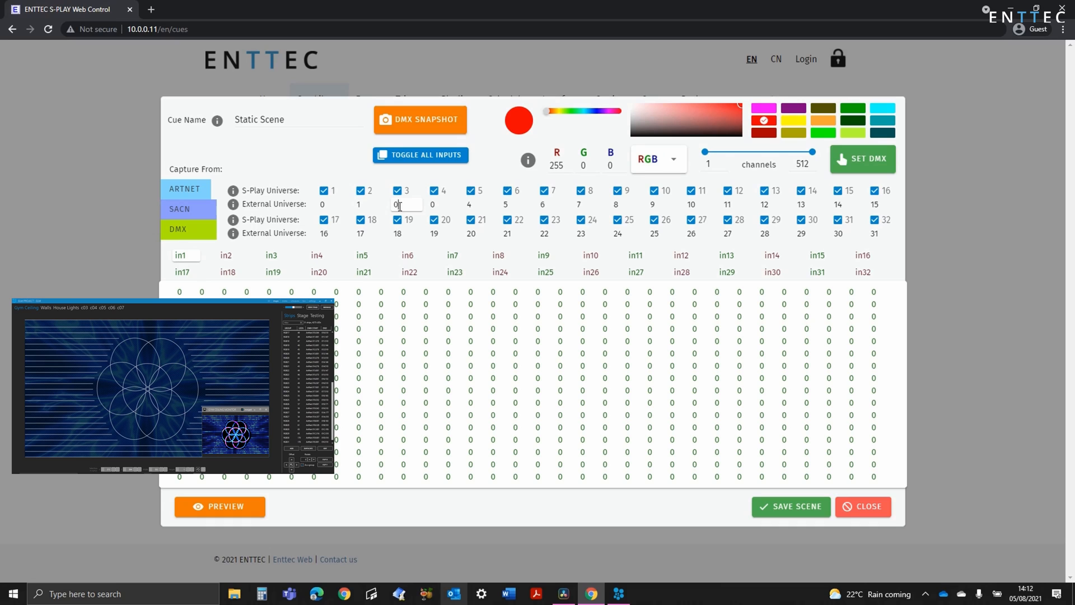
click(443, 203)
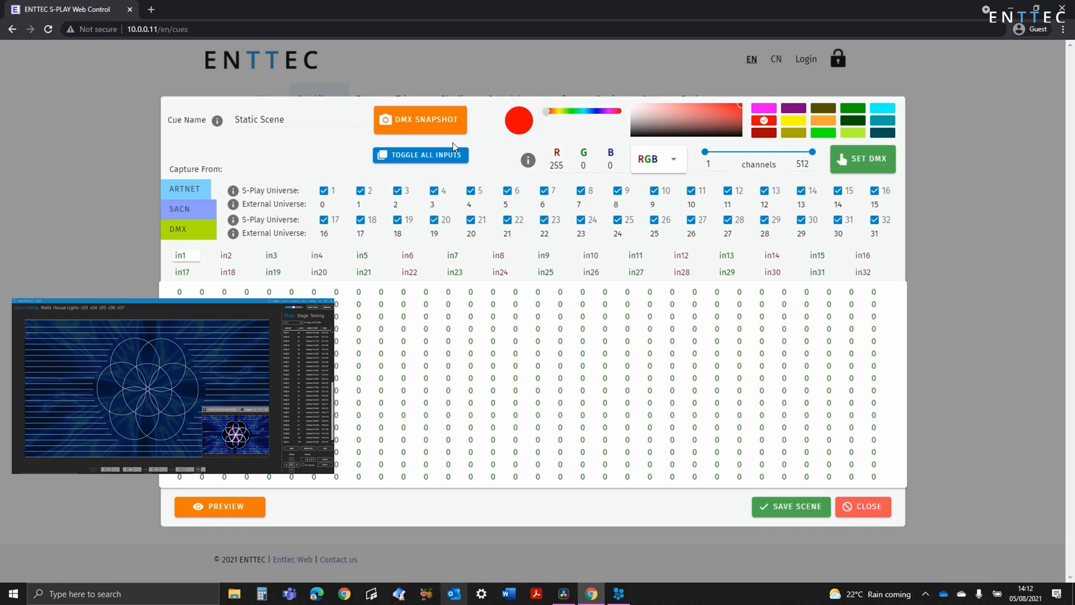
click(420, 119)
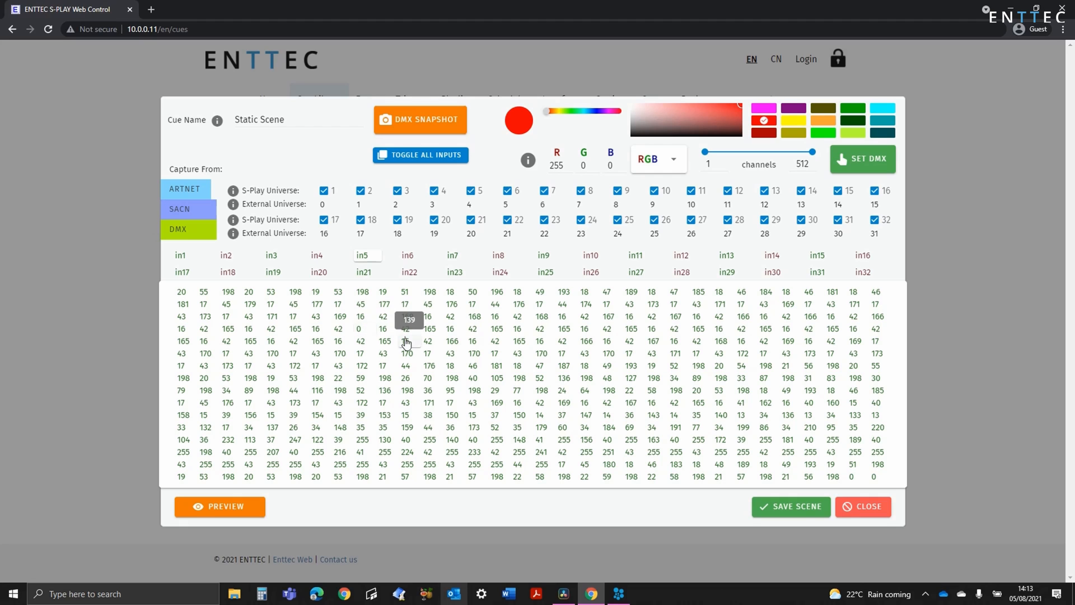
Preview the captured Static Scene on the output, then stop the preview.
click(220, 506)
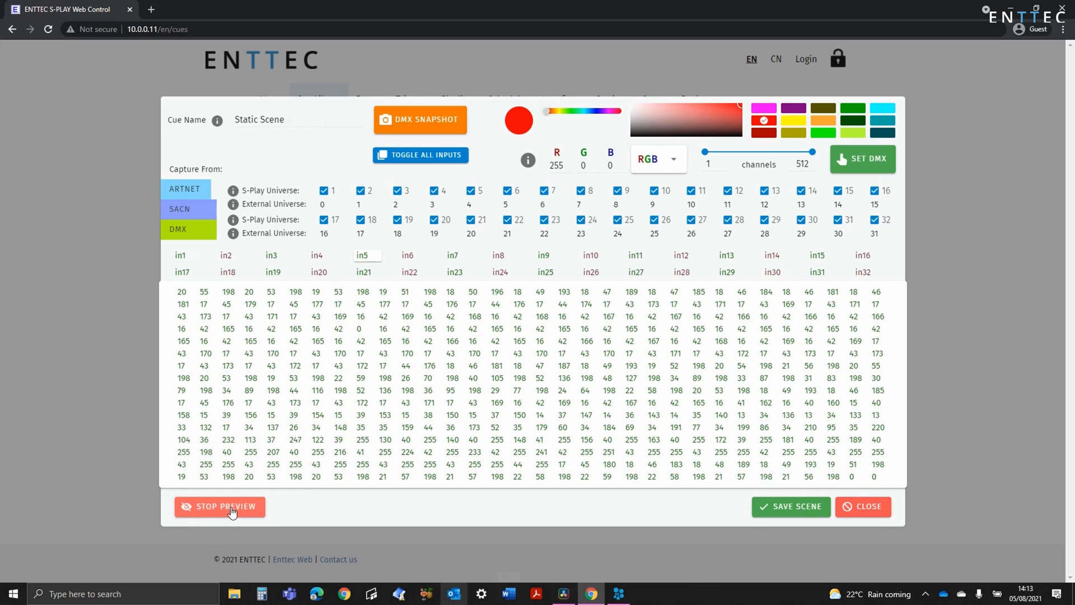
click(219, 506)
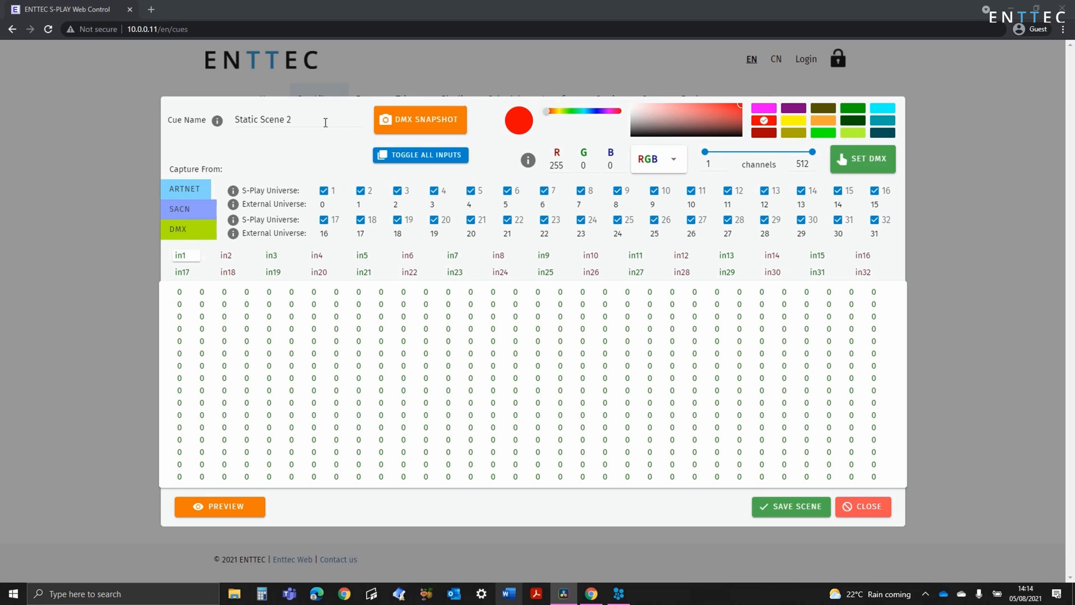
Restrict to universe 1, choose RGBW order with green 0 and blue 255, and set DMX for channels 1–126.
click(419, 154)
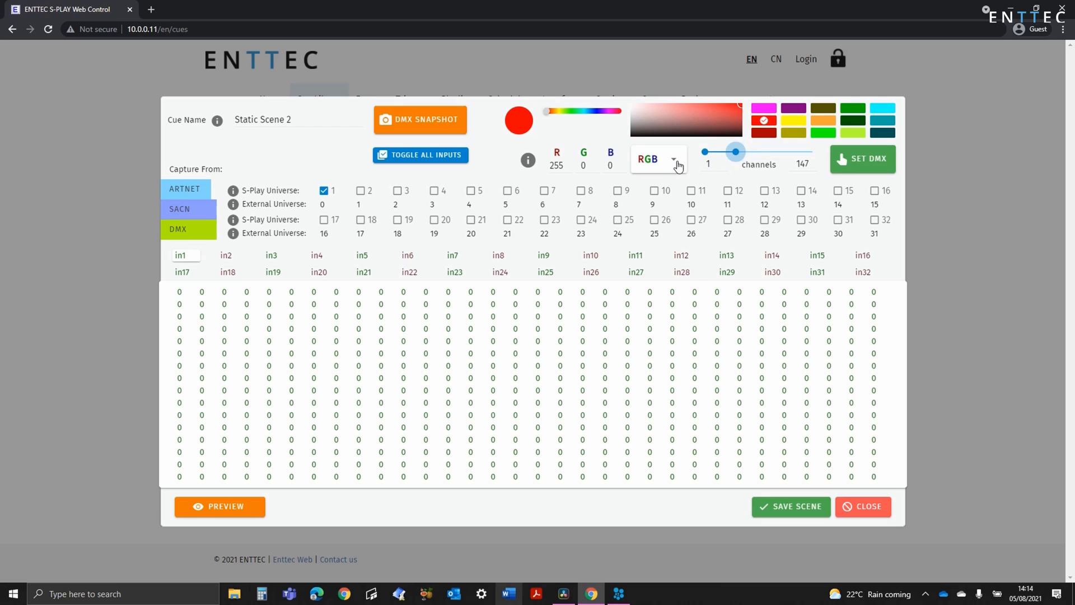
click(657, 159)
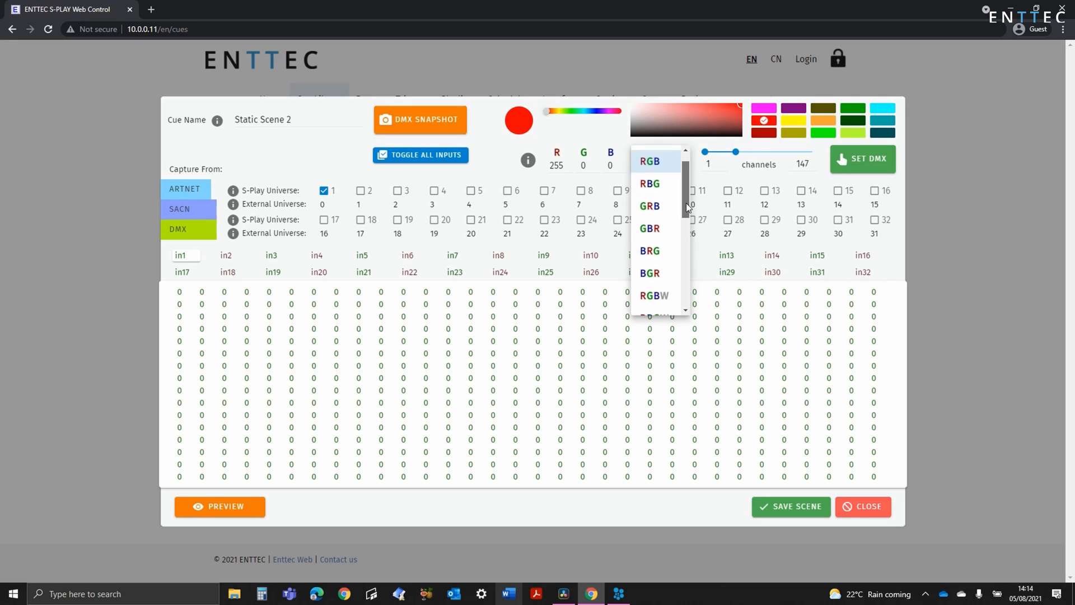
click(653, 295)
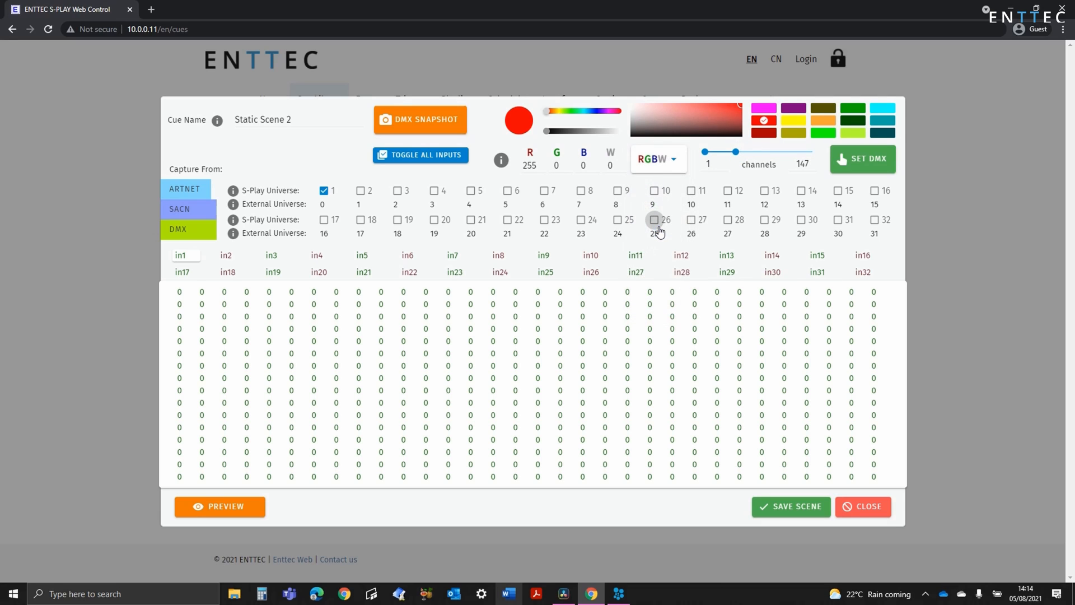
mouse_move(701, 117)
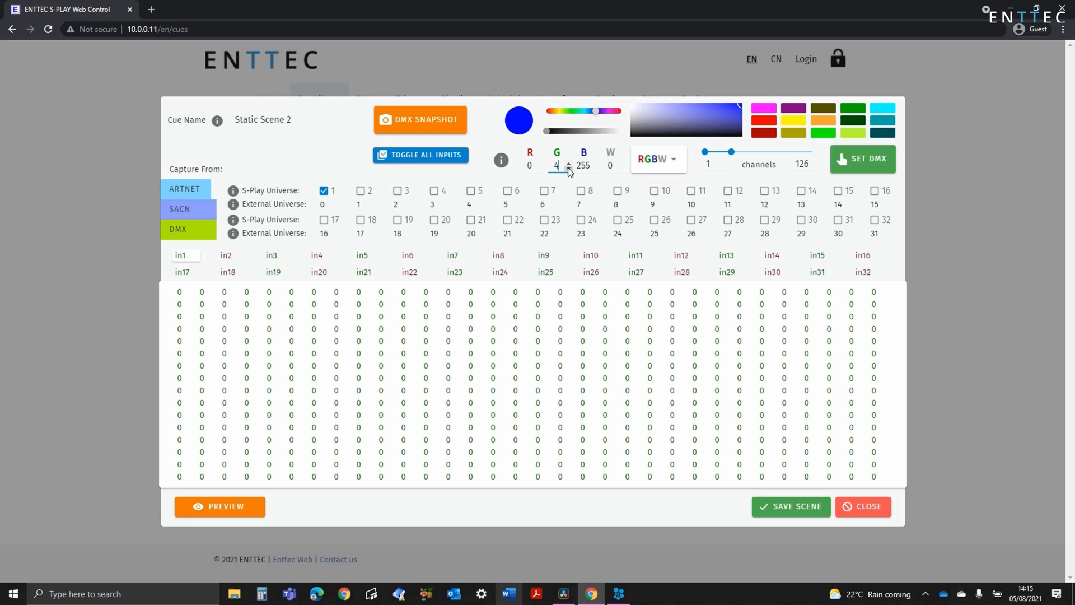
click(567, 168)
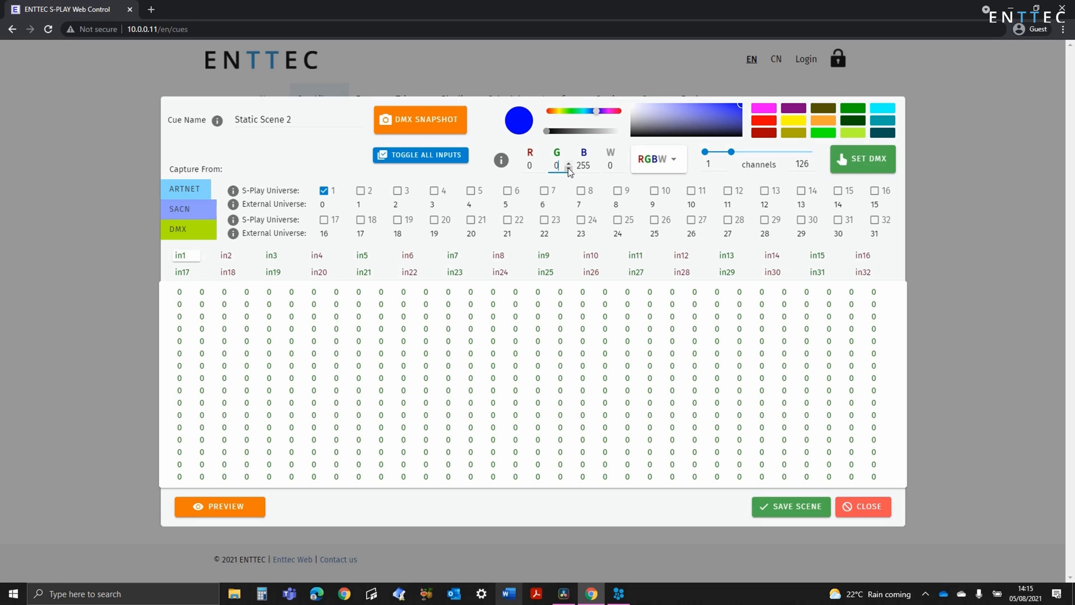
click(862, 158)
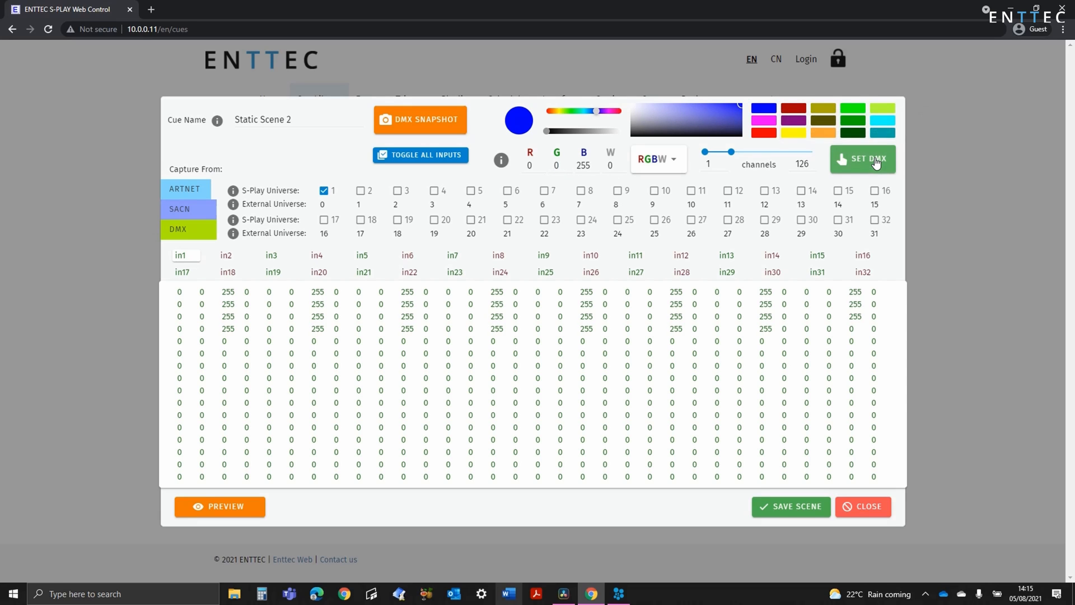
mouse_move(878, 162)
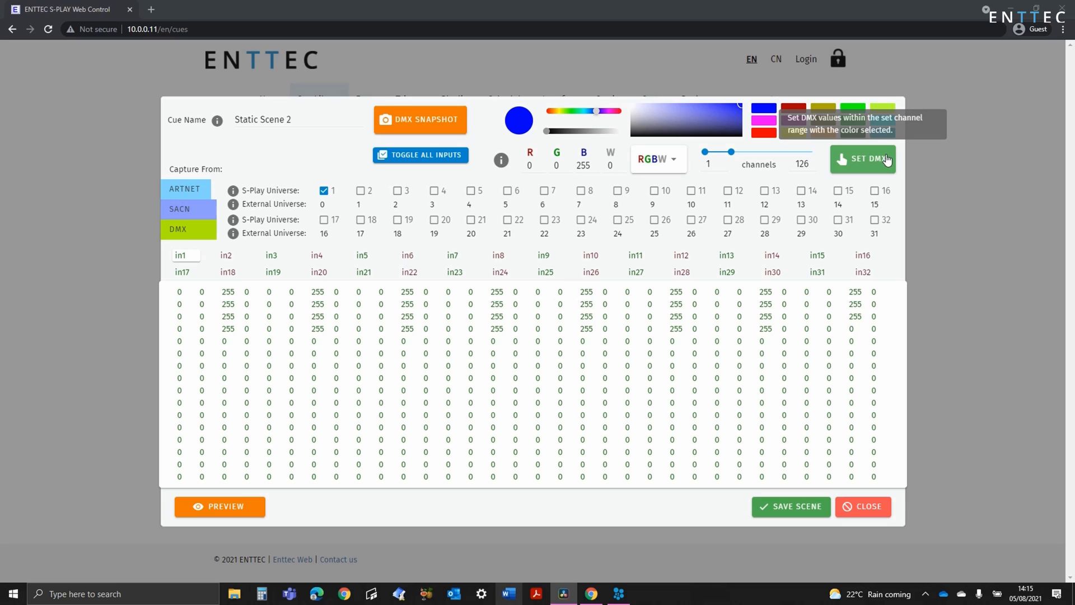
Switch to GBR order and apply the magenta swatch across channels 307–384 of universe 1.
click(655, 158)
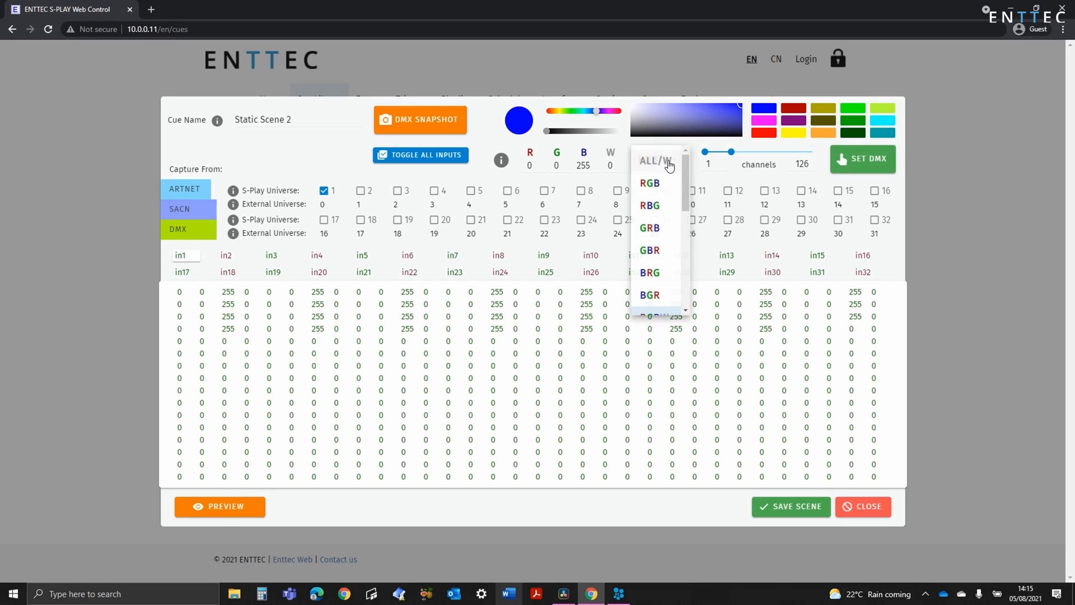
click(648, 249)
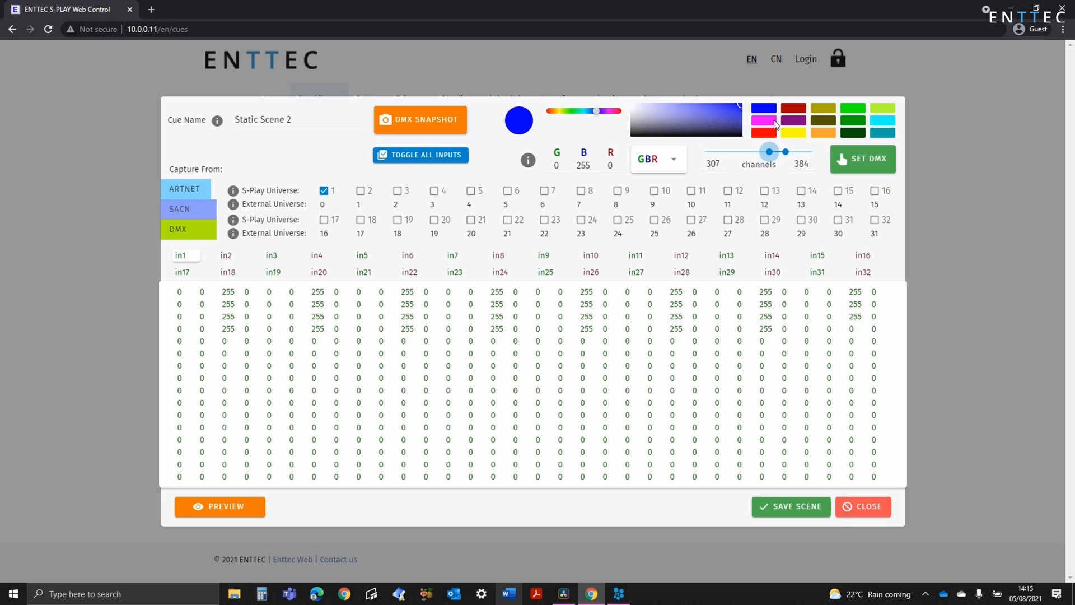
click(763, 120)
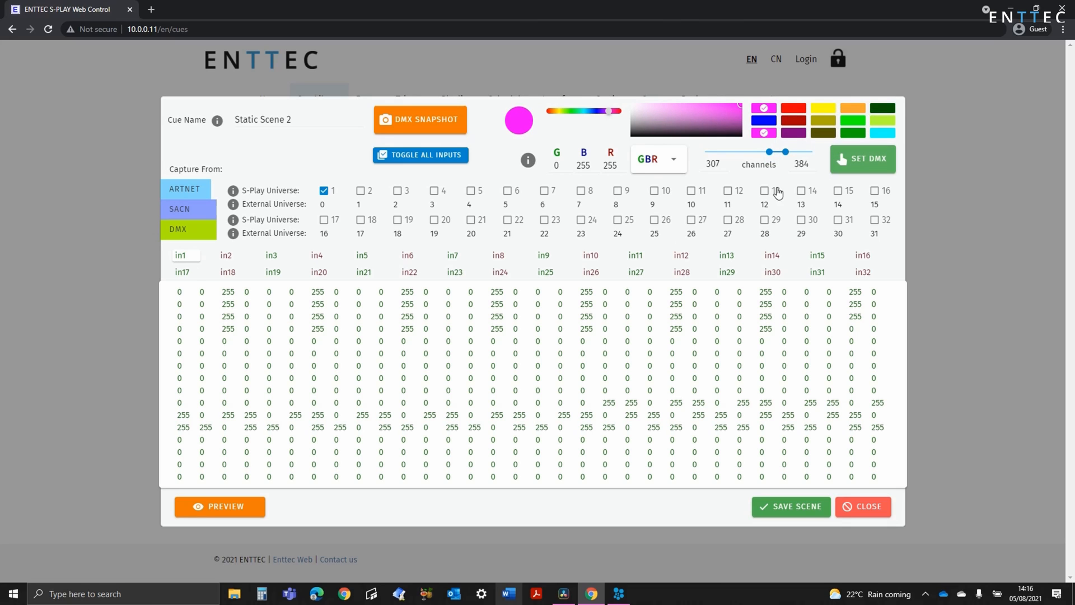
Preview Static Scene 2 on the output, then stop the preview.
click(220, 506)
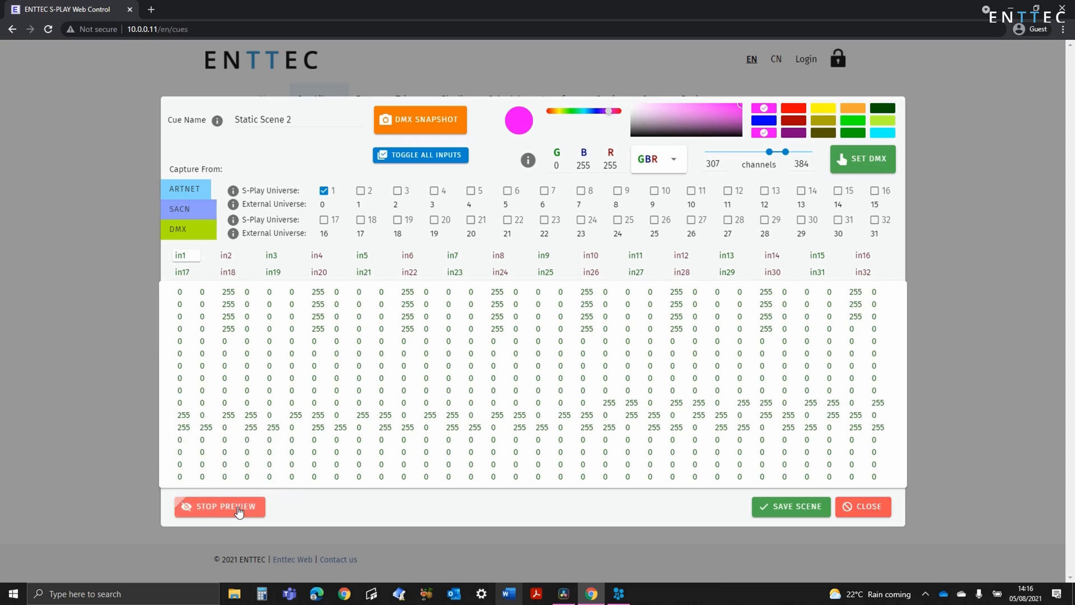
click(220, 507)
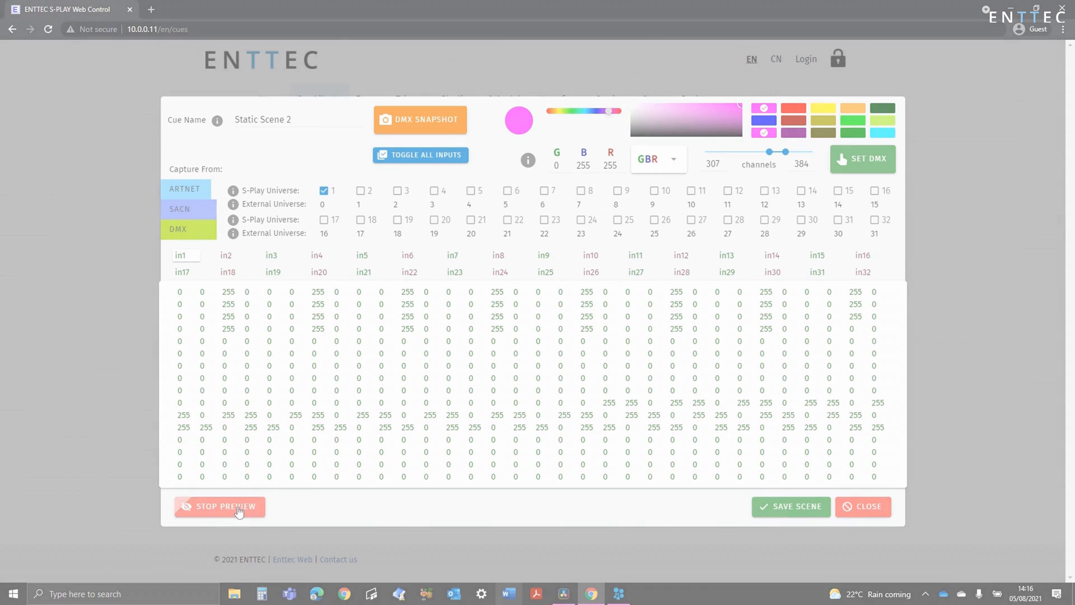